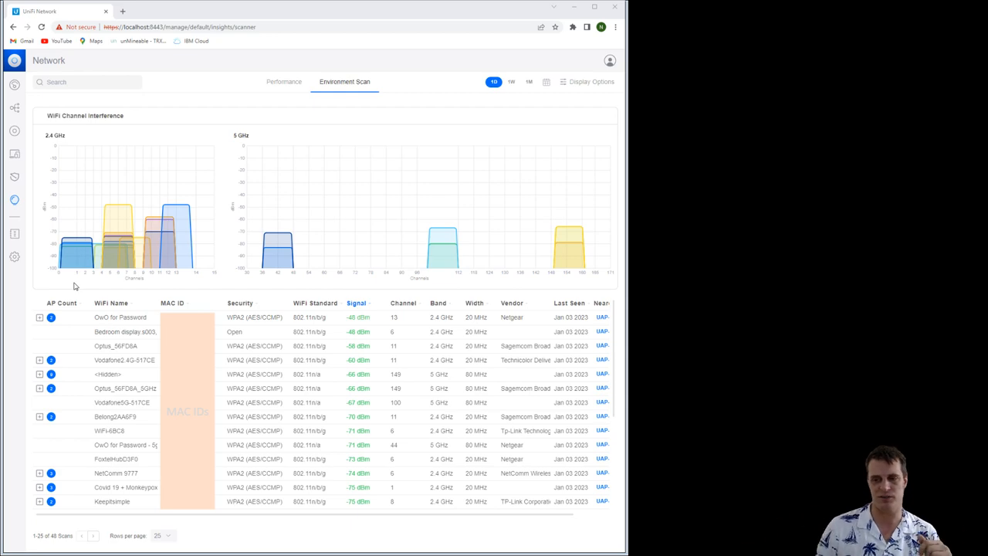
{"action": "mouse_move", "coordinate": [414, 324]}
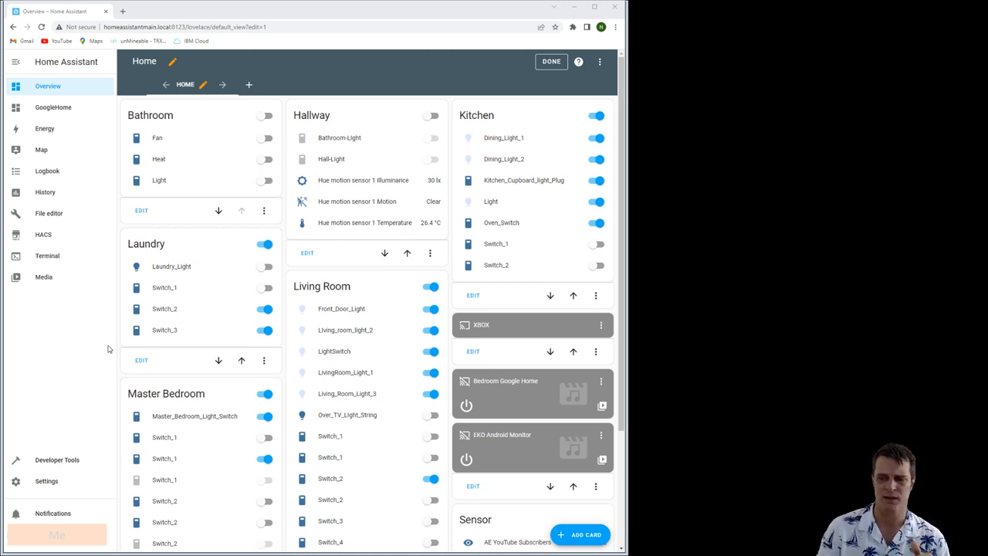
{"action": "left_click", "coordinate": [265, 115]}
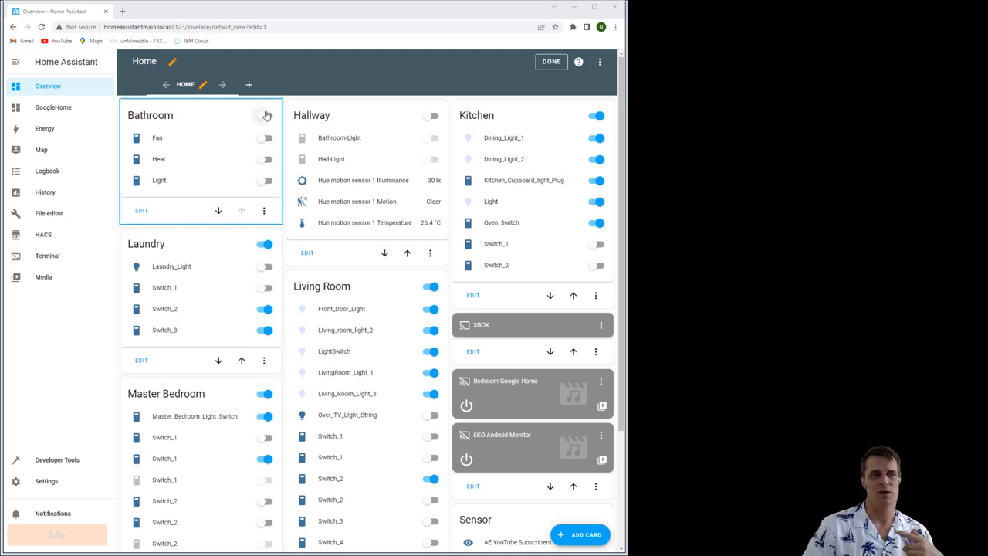
{"action": "left_click", "coordinate": [265, 115]}
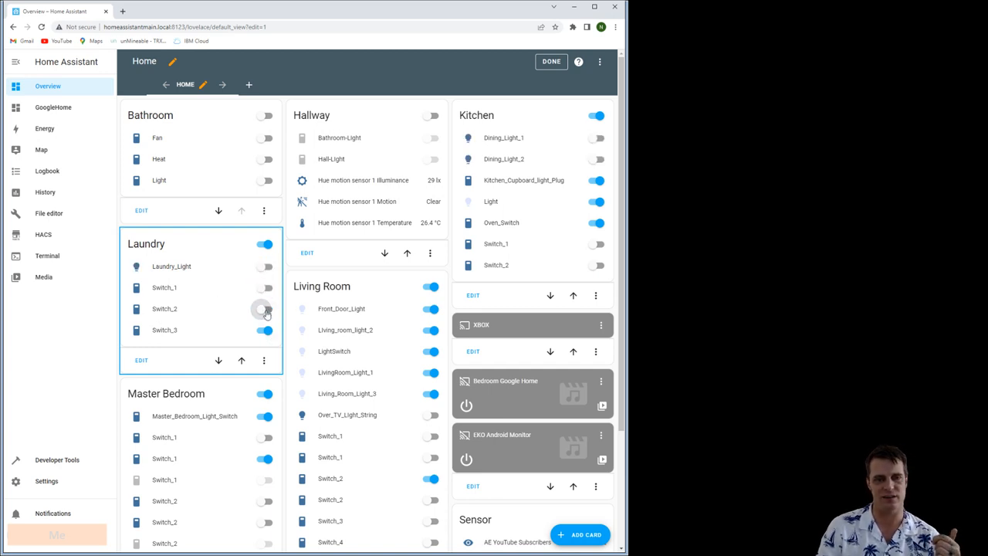
{"action": "left_click", "coordinate": [265, 308]}
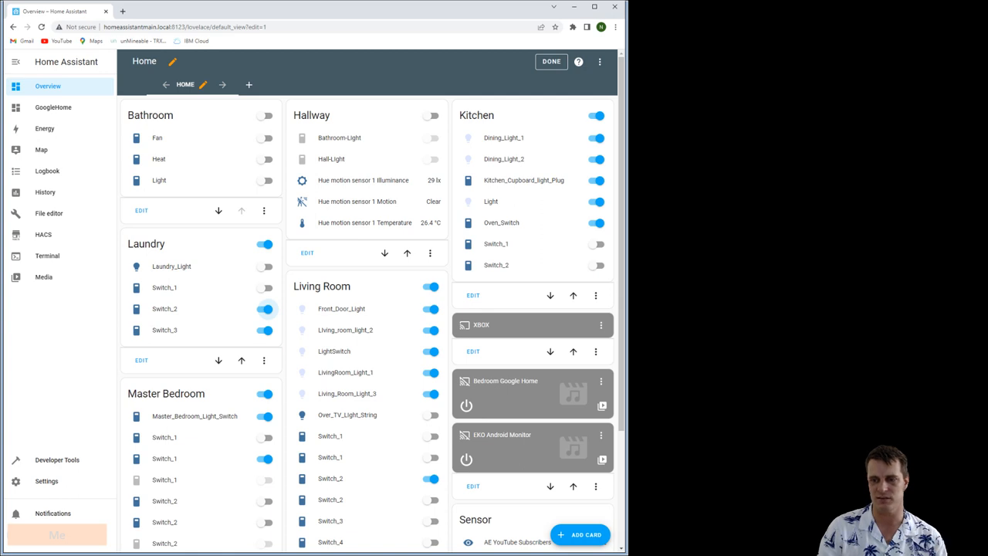
{"action": "left_click", "coordinate": [264, 309]}
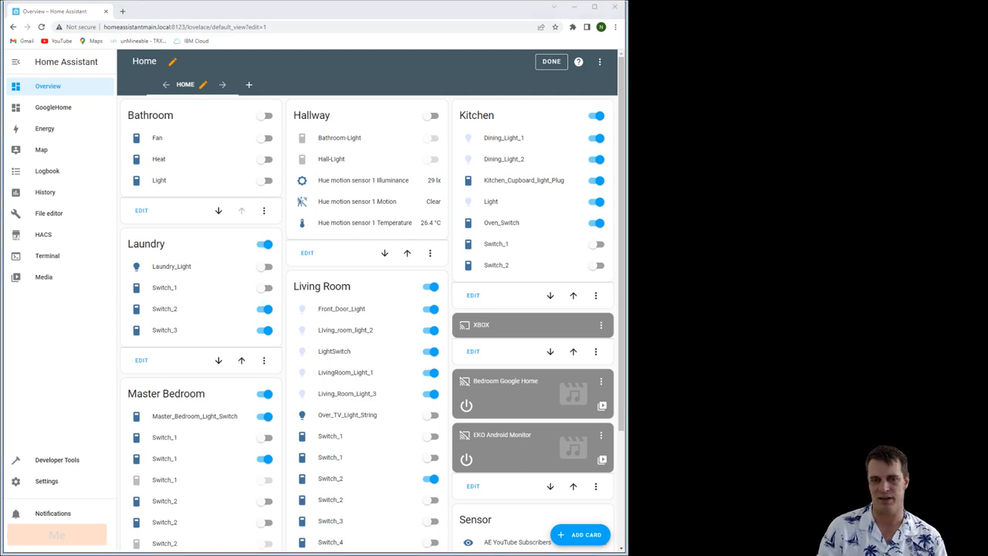